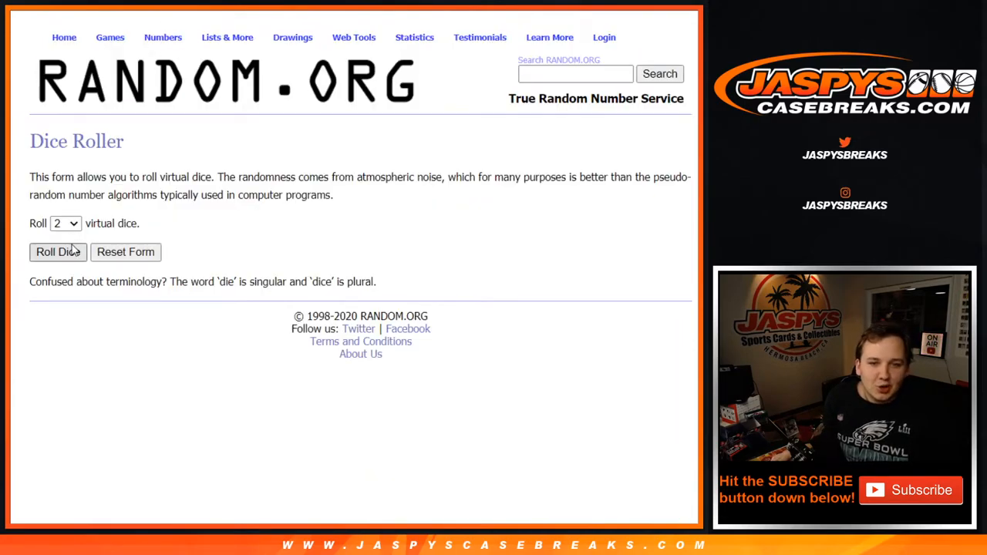
Roll the dice for a shuffle count, then randomize the 30 participant names five times.
{"action": "left_click", "coordinate": [227, 37]}
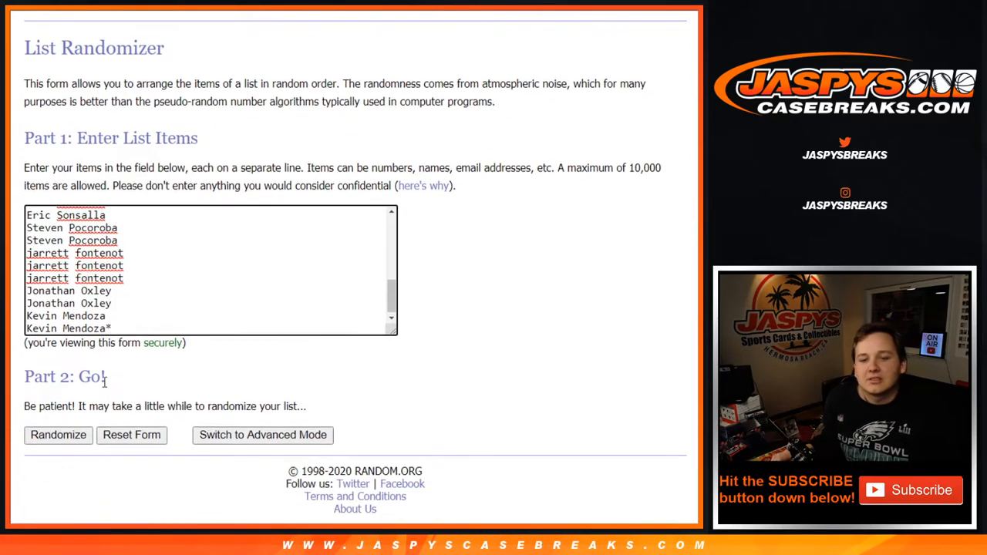
{"action": "left_click", "coordinate": [58, 434]}
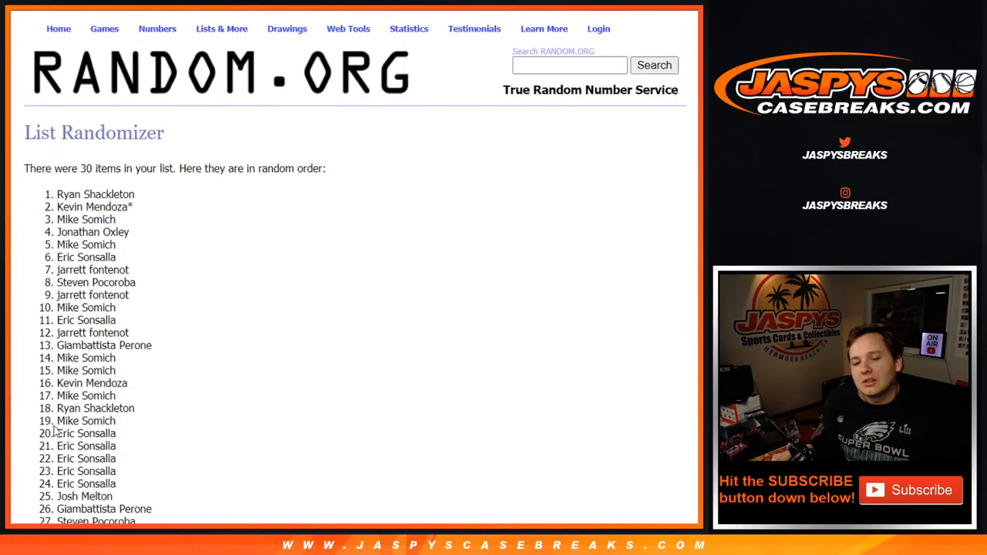
{"action": "scroll", "scroll_direction": "down", "scroll_amount": 3}
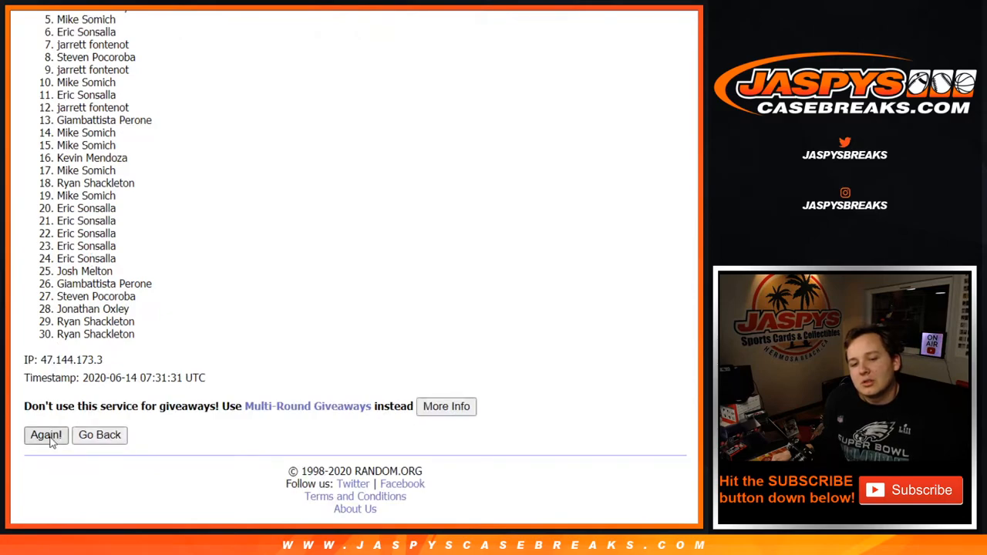
{"action": "left_click", "coordinate": [46, 435]}
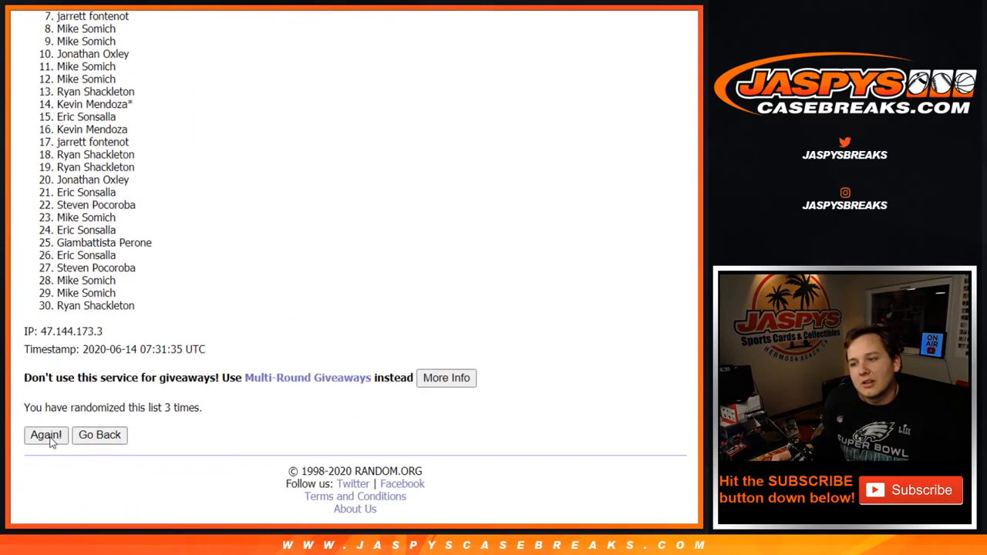
{"action": "left_click", "coordinate": [45, 434]}
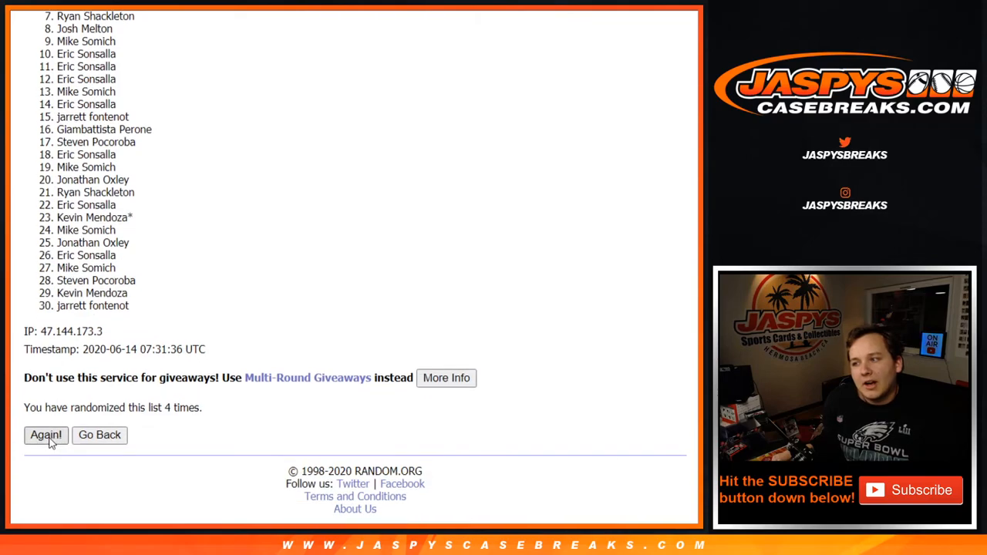
{"action": "left_click", "coordinate": [46, 435]}
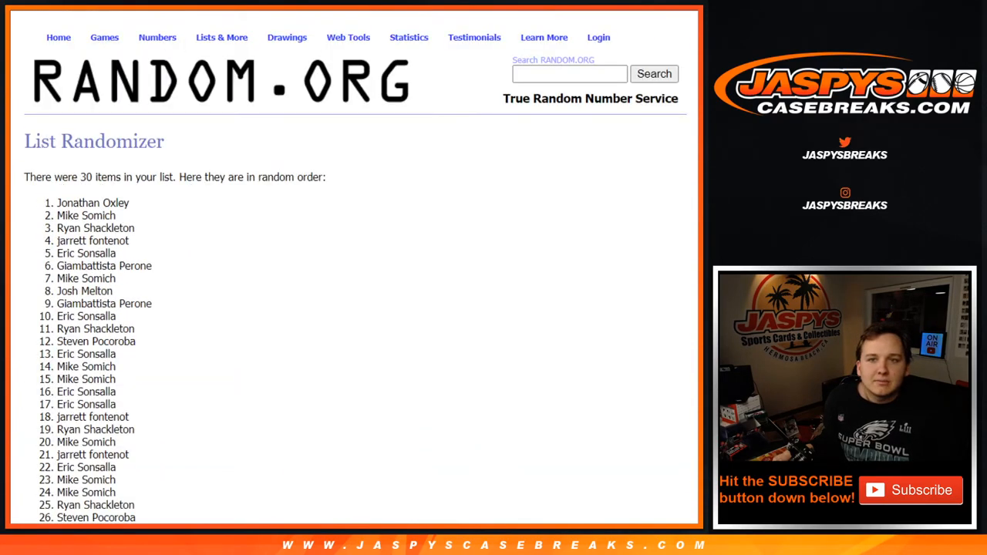
{"action": "scroll", "scroll_direction": "down", "scroll_amount": 3}
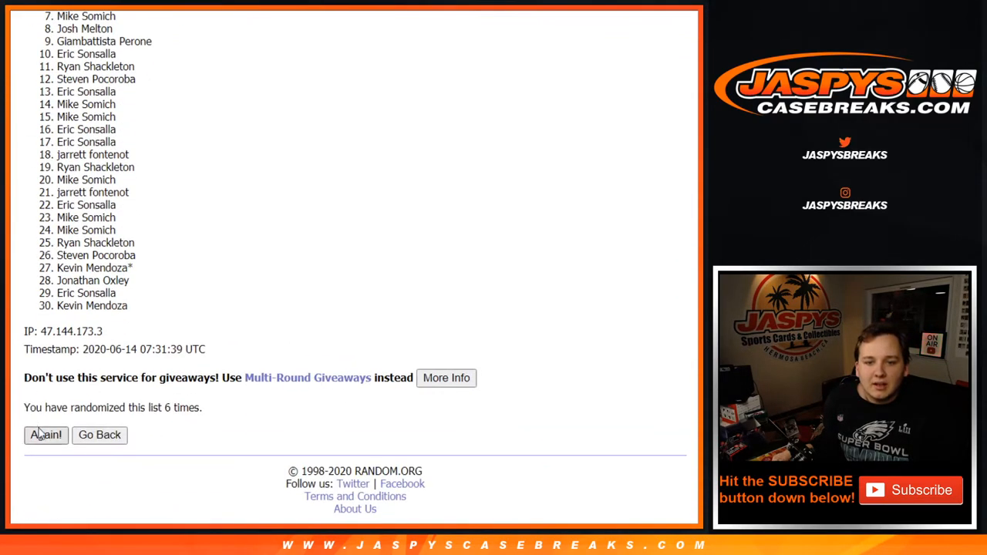
{"action": "left_click", "coordinate": [45, 435]}
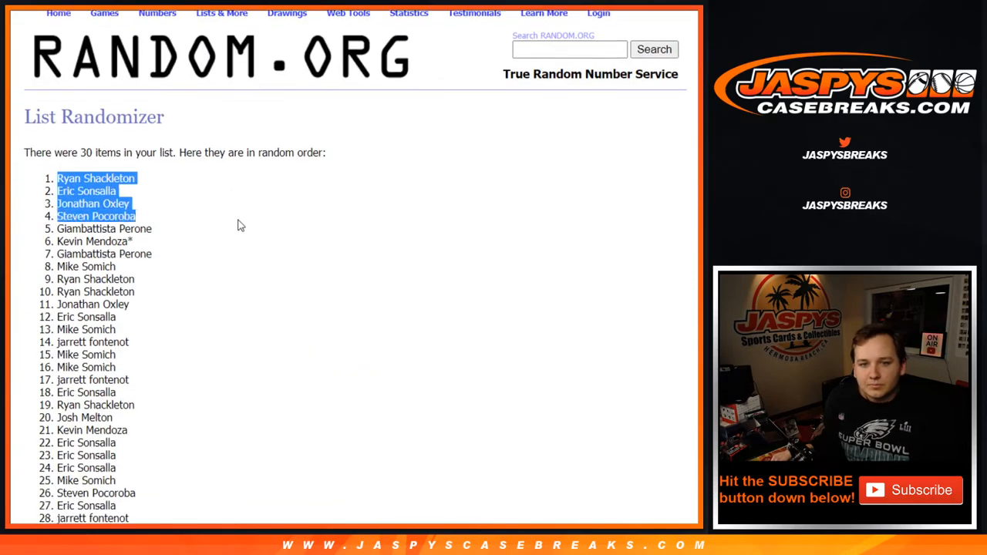
{"action": "scroll", "scroll_direction": "down", "scroll_amount": 3}
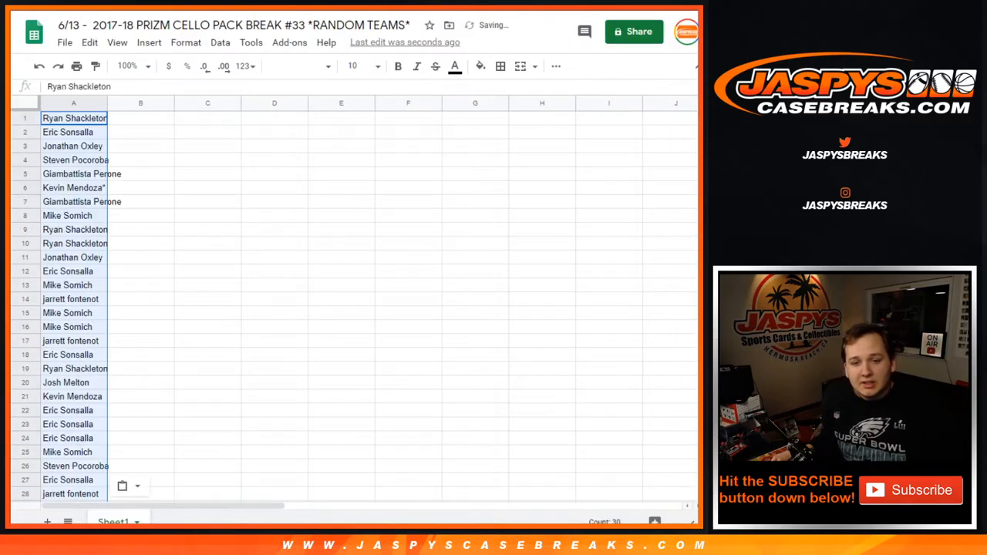
Set the spreadsheet zoom to 75%.
{"action": "left_click", "coordinate": [352, 65]}
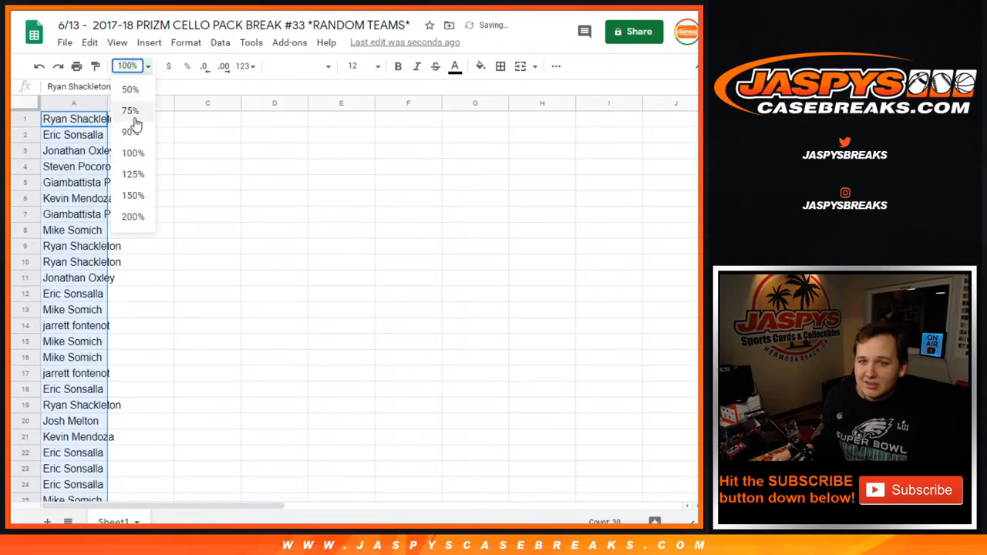
{"action": "left_click", "coordinate": [130, 110]}
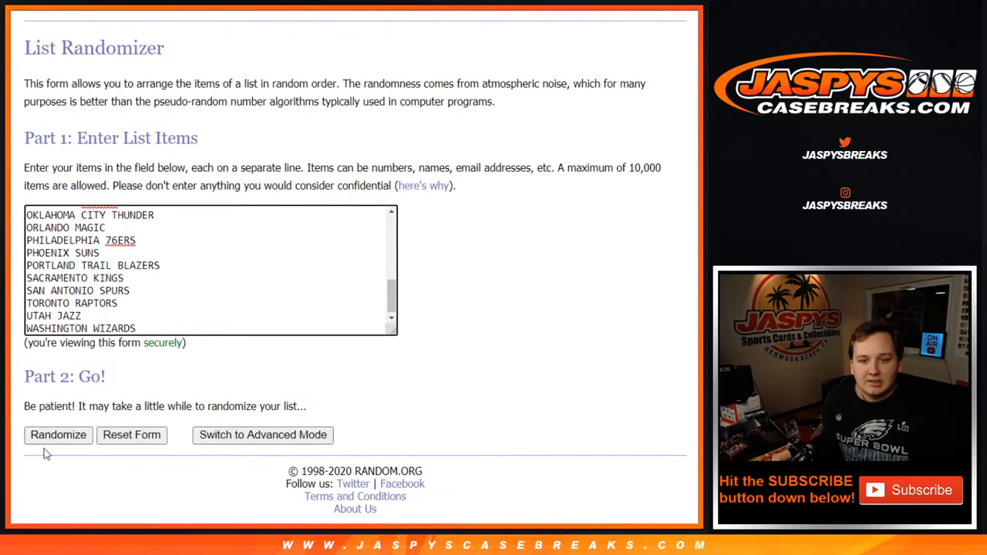
Randomize the 30 NBA team names four times and scroll to the final order.
{"action": "left_click", "coordinate": [57, 435]}
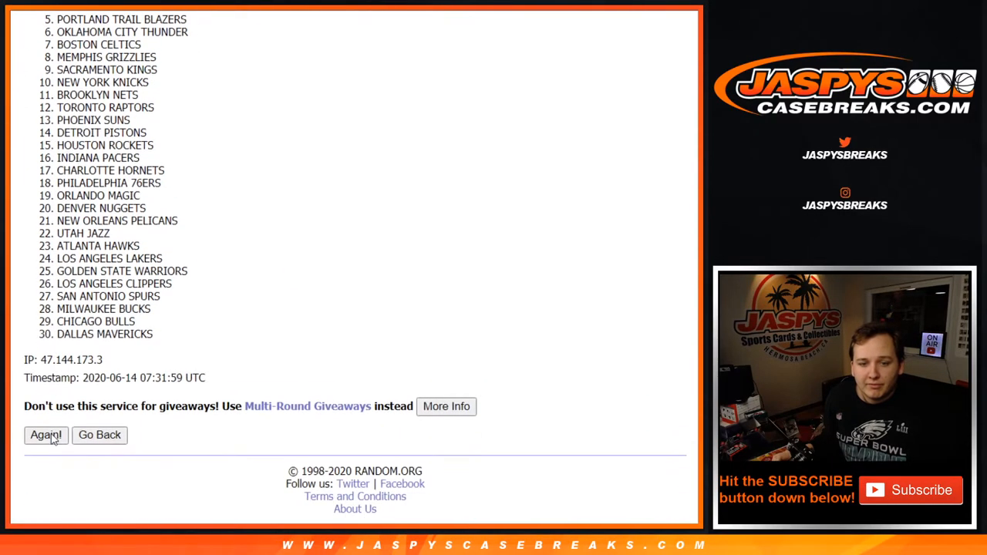
{"action": "left_click", "coordinate": [45, 435]}
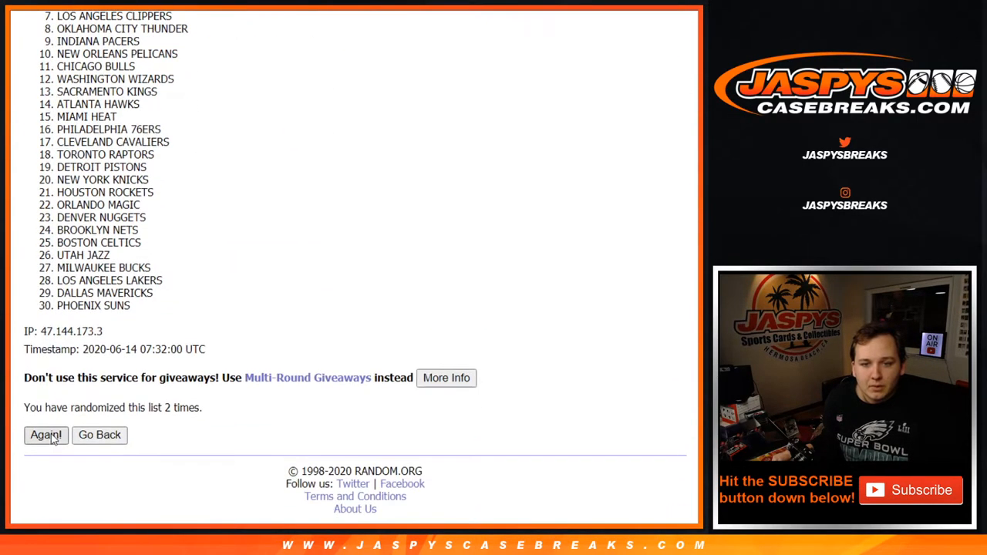
{"action": "left_click", "coordinate": [46, 435]}
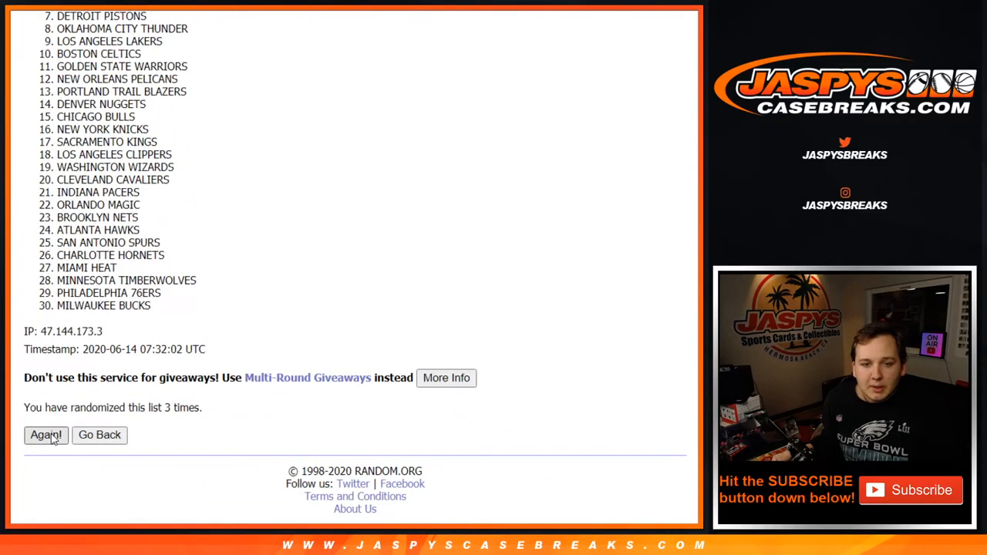
{"action": "left_click", "coordinate": [46, 435]}
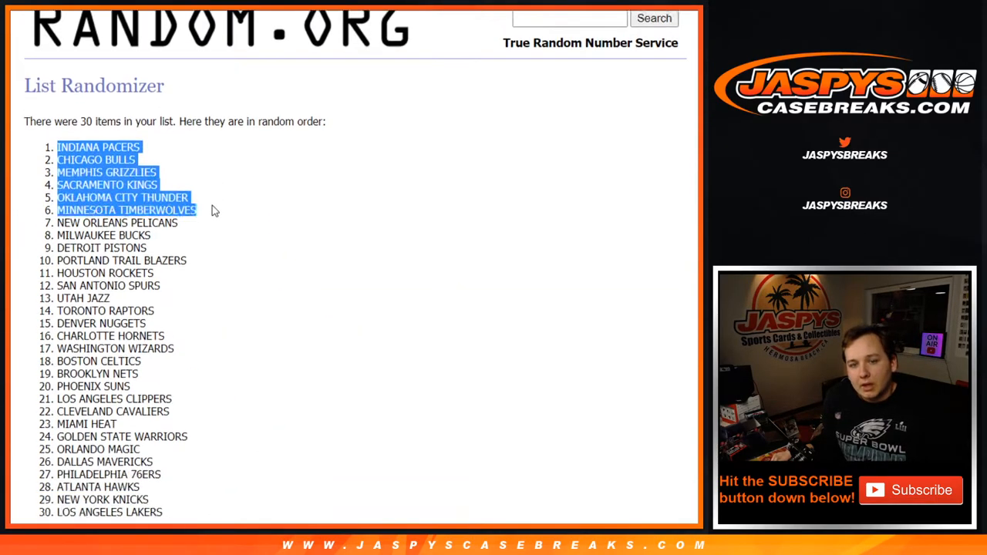
{"action": "scroll", "scroll_direction": "down", "scroll_amount": 3}
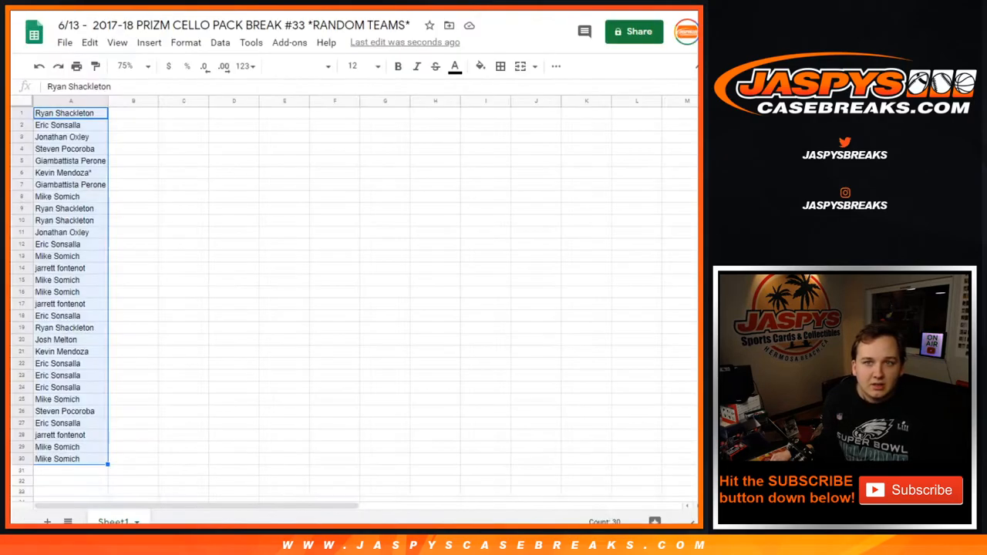
Paste teams into column B, apply all borders, then preview and close the print view.
{"action": "left_click", "coordinate": [132, 113]}
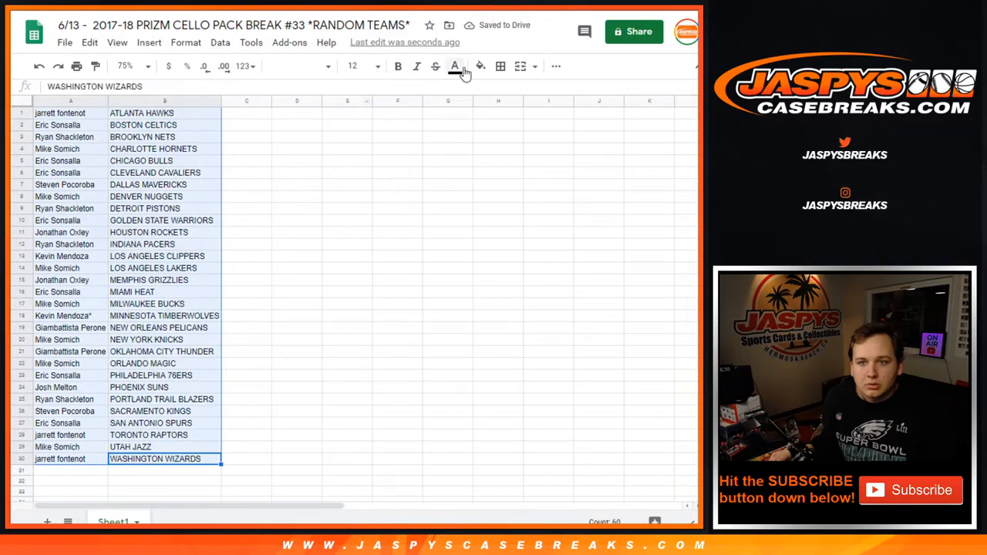
{"action": "left_click", "coordinate": [500, 65]}
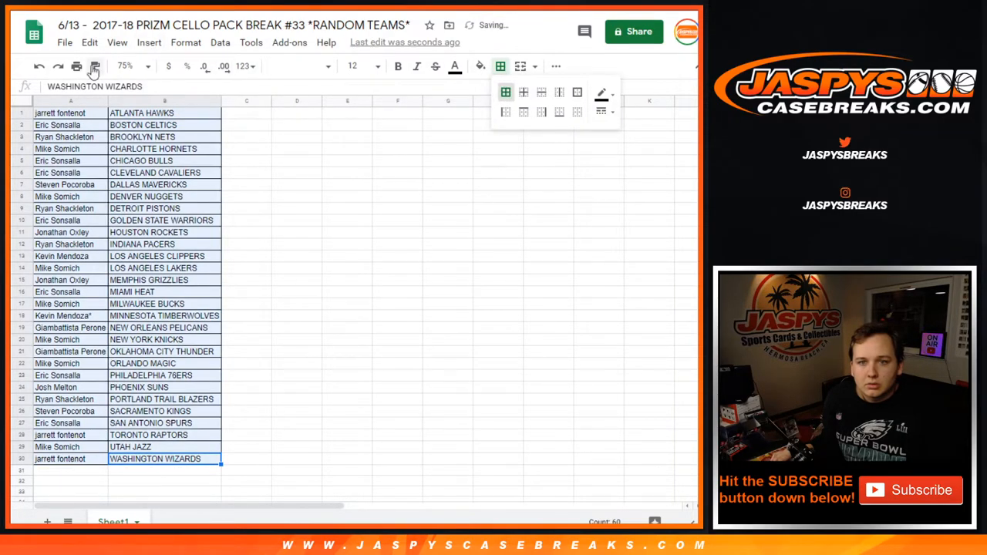
{"action": "left_click", "coordinate": [77, 66]}
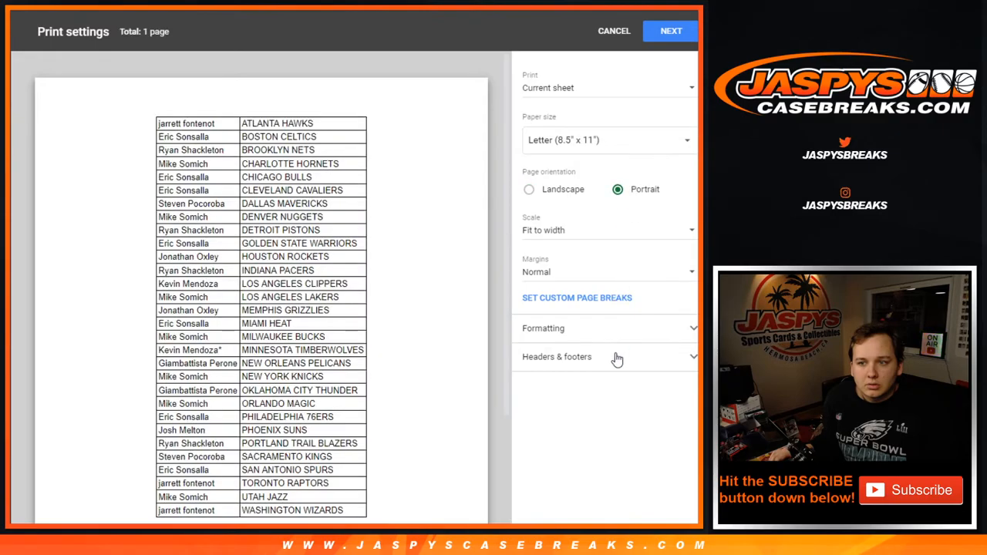
{"action": "left_click", "coordinate": [614, 31]}
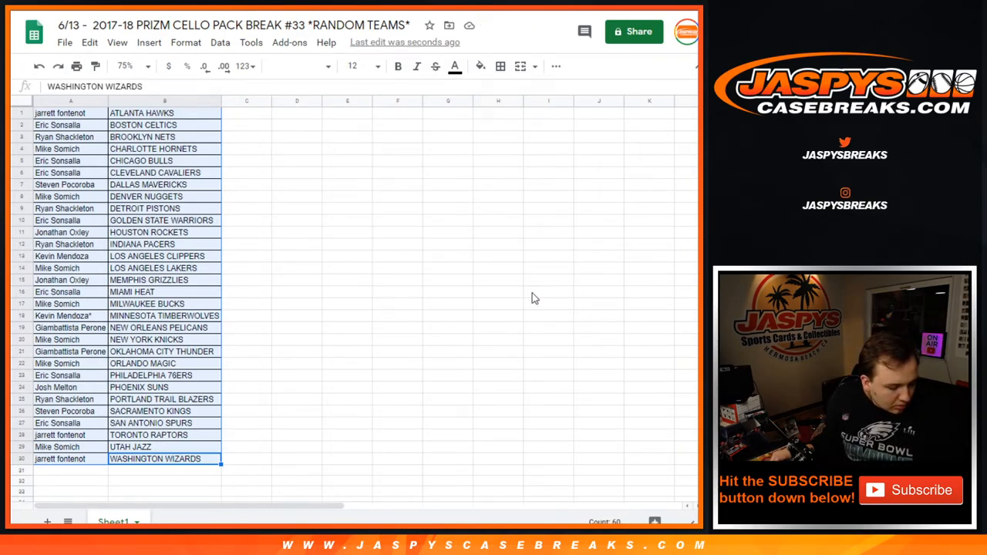
{"action": "mouse_move", "coordinate": [532, 299]}
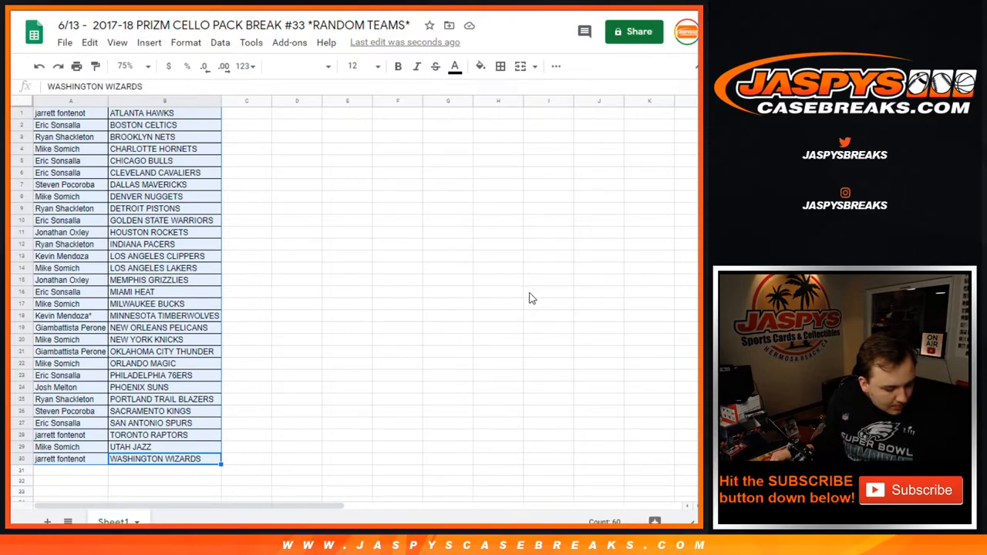
{"action": "mouse_move", "coordinate": [522, 329]}
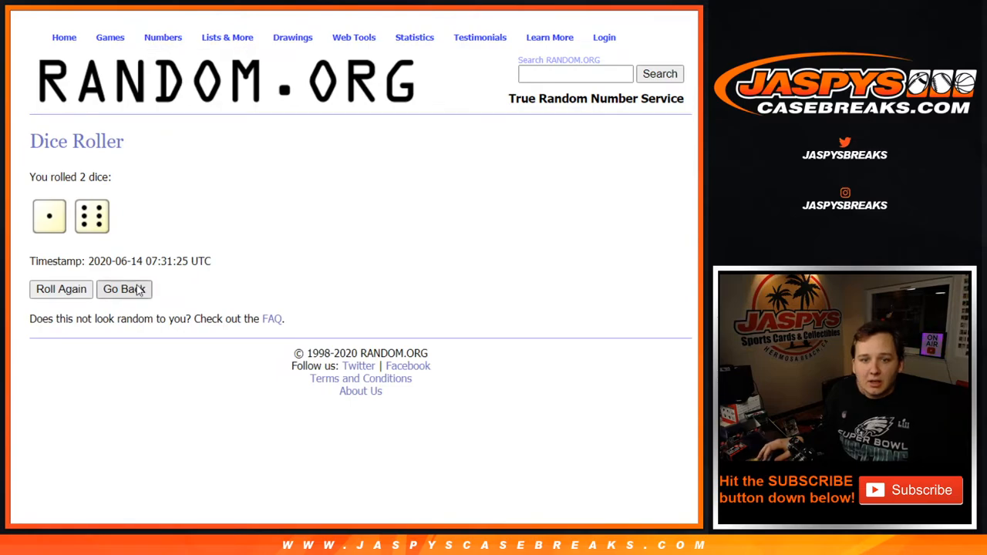
Leave the dice result page and return to the dice roller form.
{"action": "left_click", "coordinate": [123, 290]}
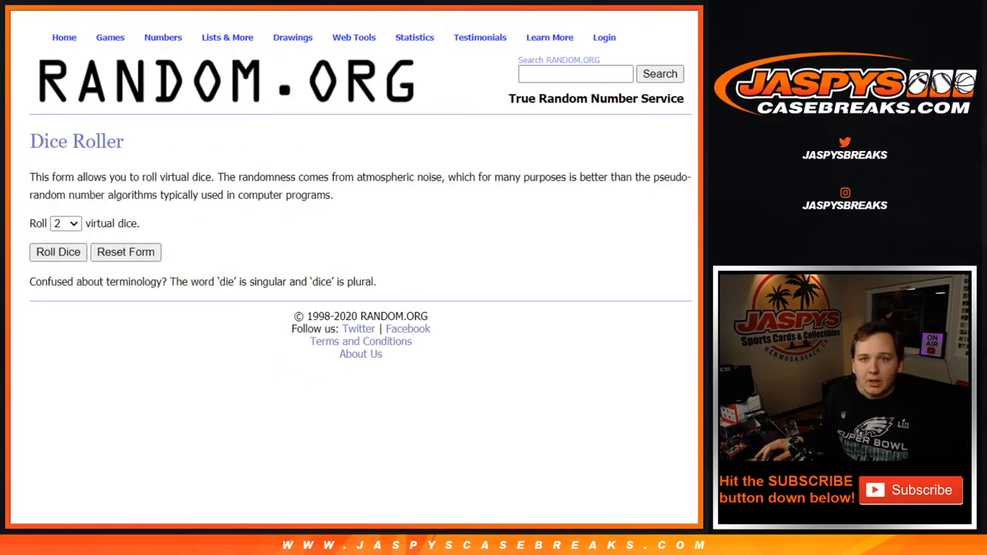
{"action": "left_click", "coordinate": [227, 37]}
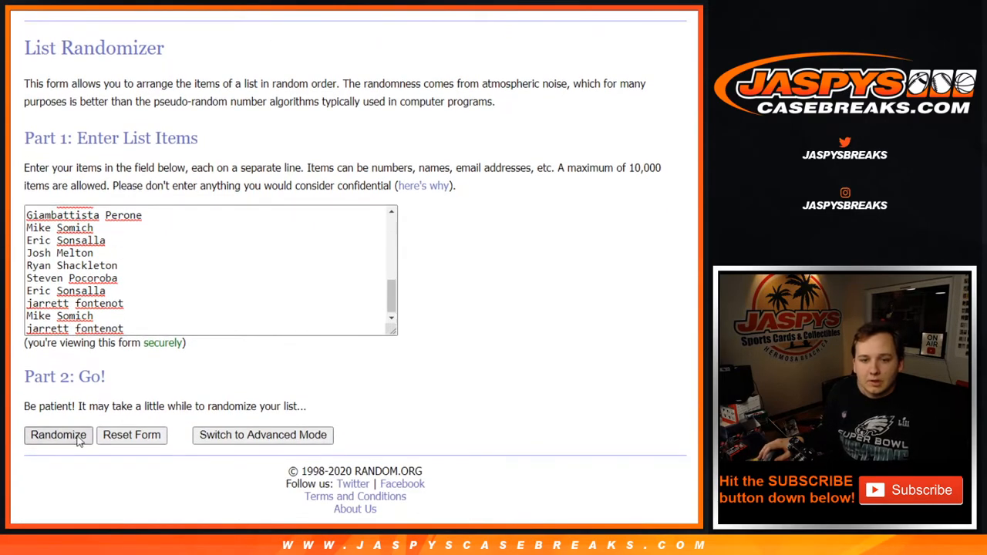
Randomize the 30 participant names four more times for the giveaway order.
{"action": "left_click", "coordinate": [58, 435]}
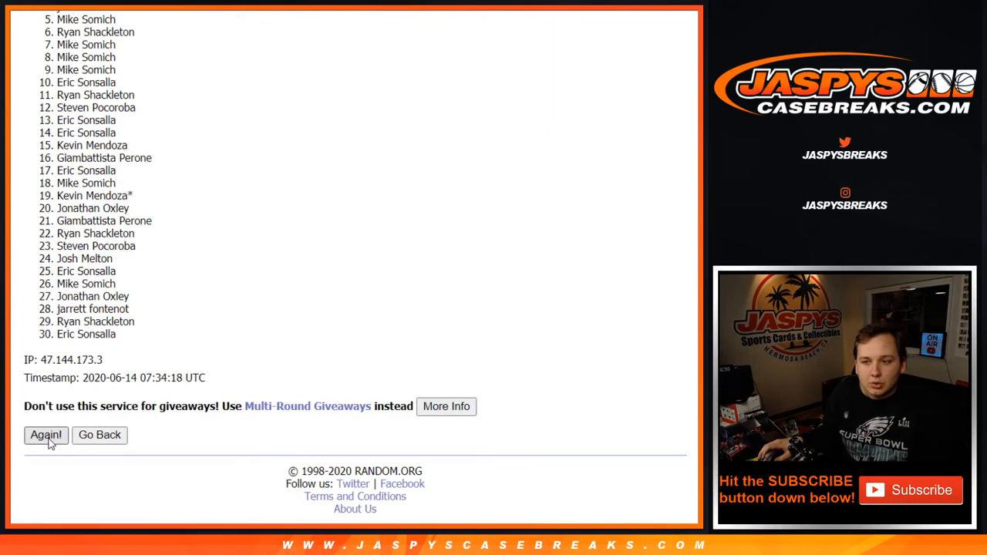
{"action": "left_click", "coordinate": [45, 435]}
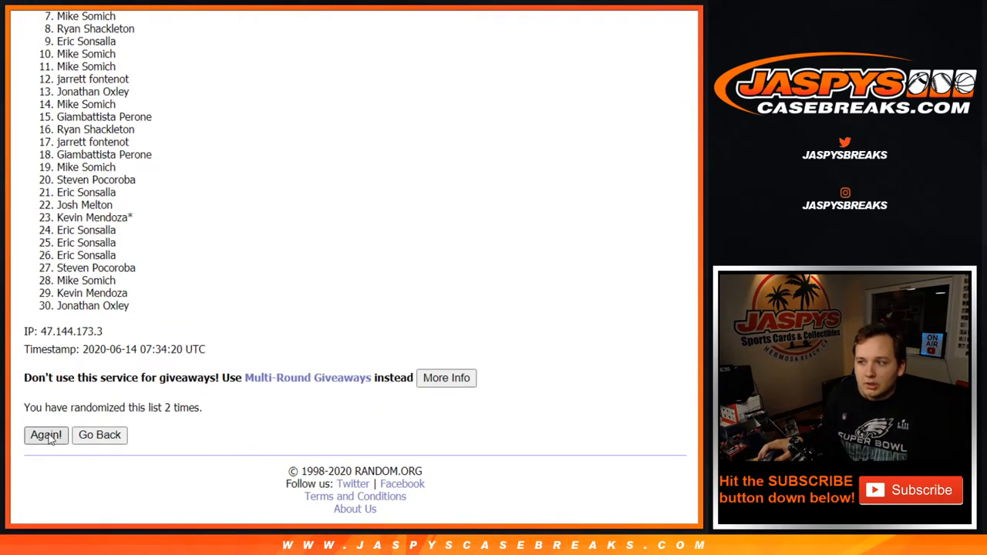
{"action": "left_click", "coordinate": [44, 435]}
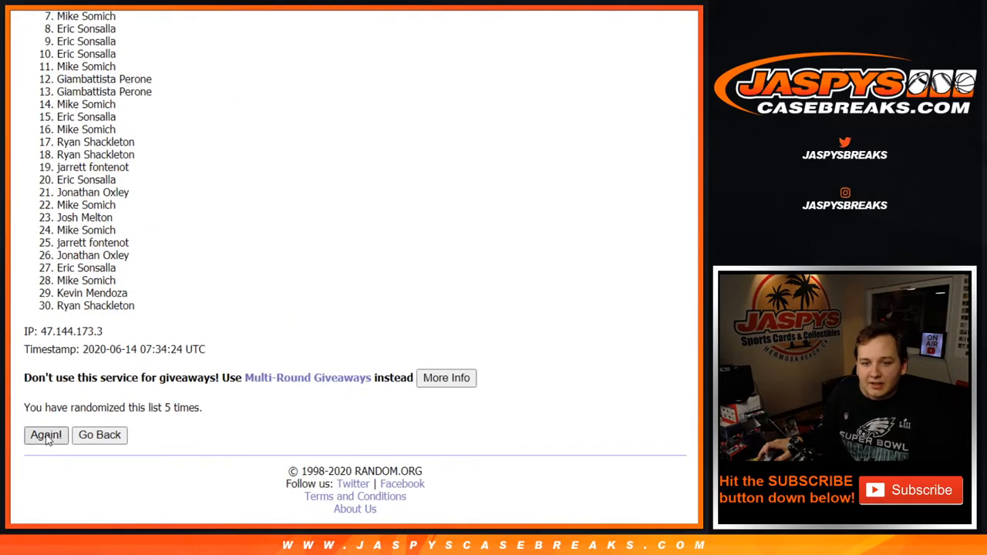
{"action": "left_click", "coordinate": [46, 435]}
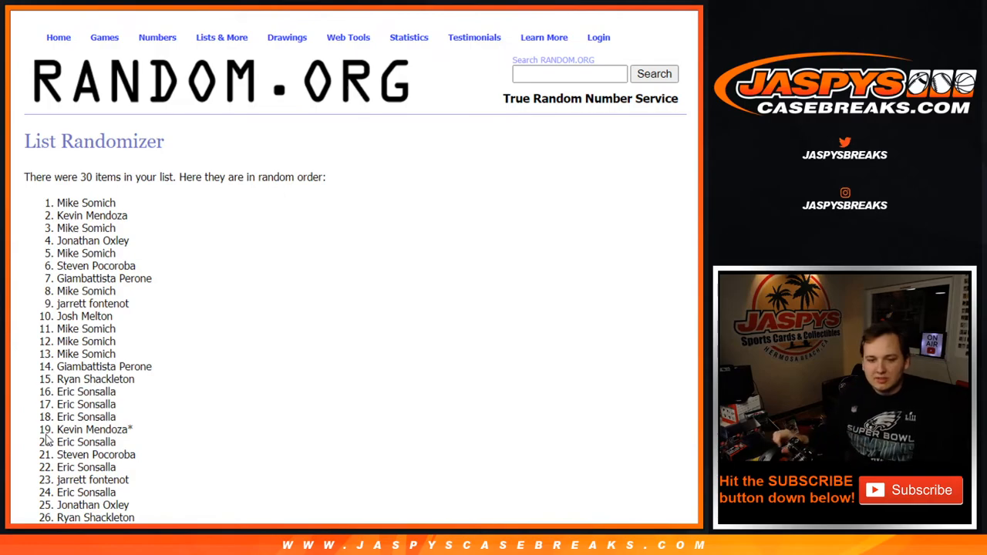
{"action": "scroll", "scroll_direction": "down", "scroll_amount": 3}
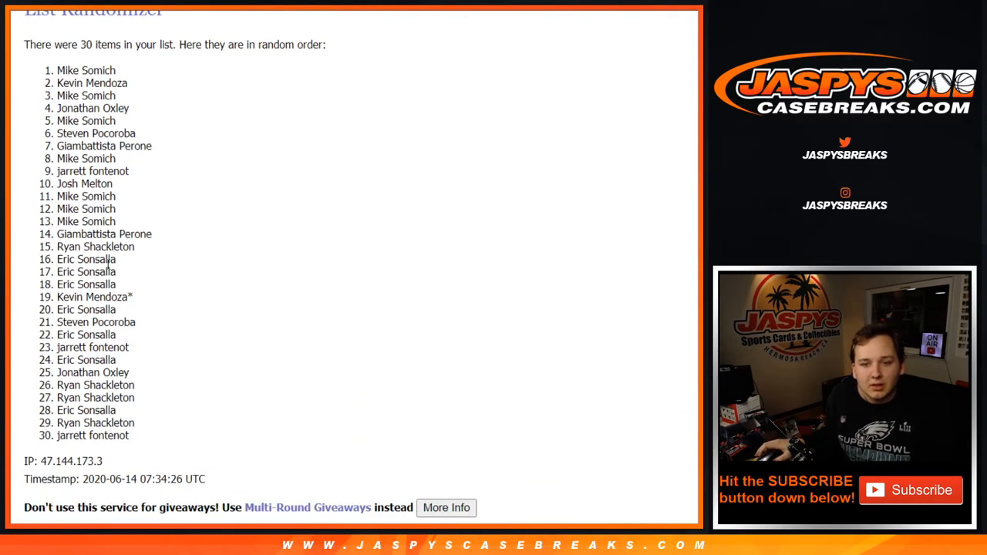